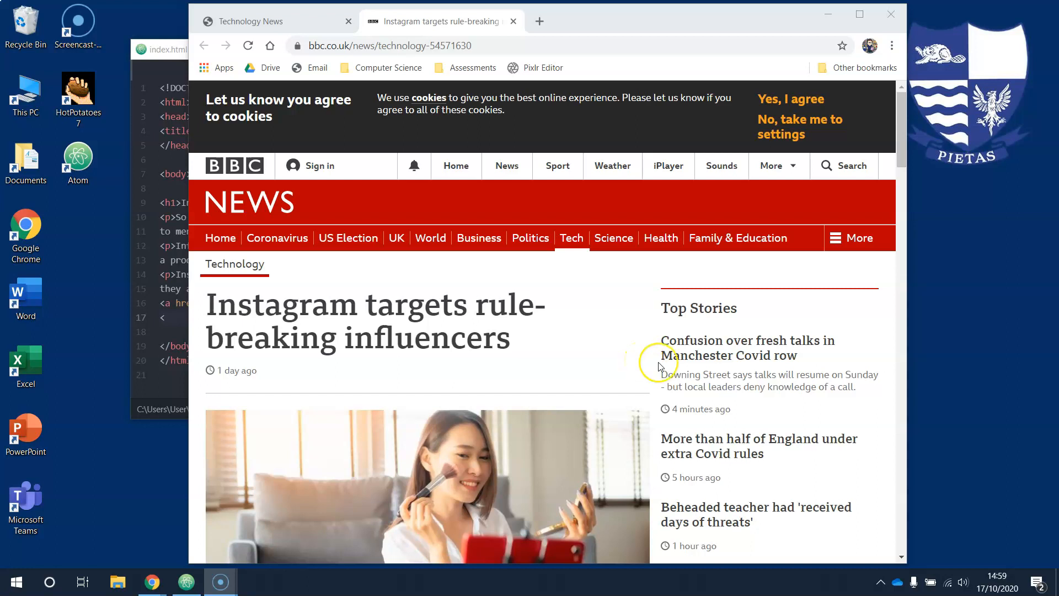
mouse_move(660, 367)
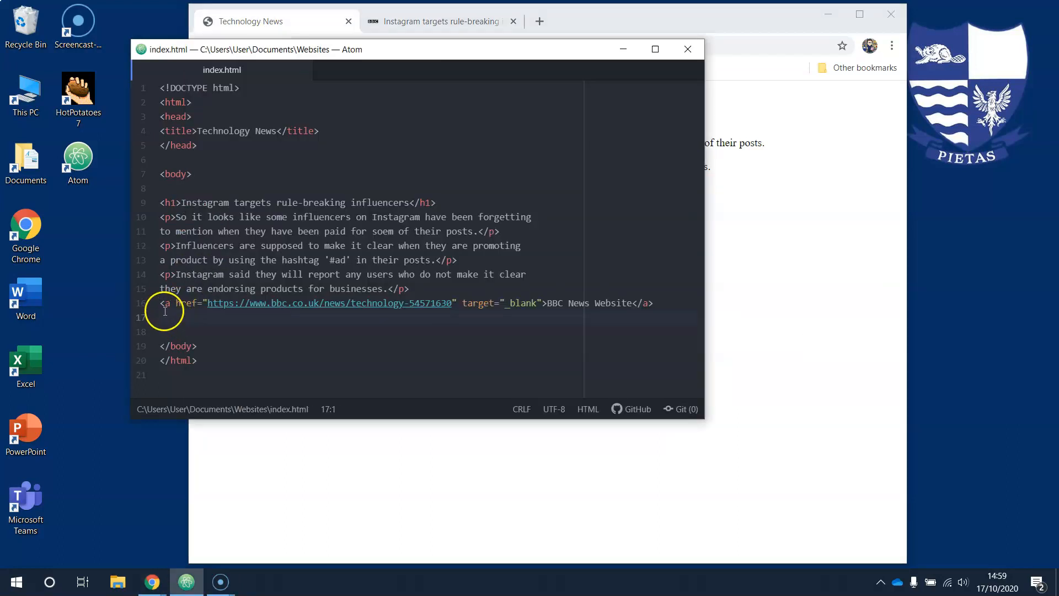
mouse_move(467, 305)
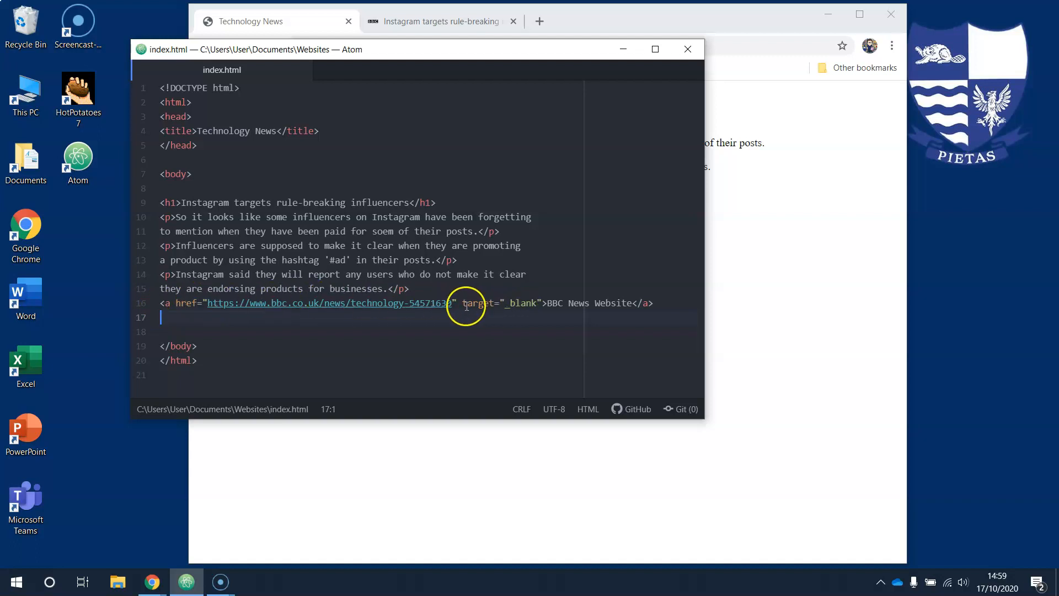
mouse_move(541, 303)
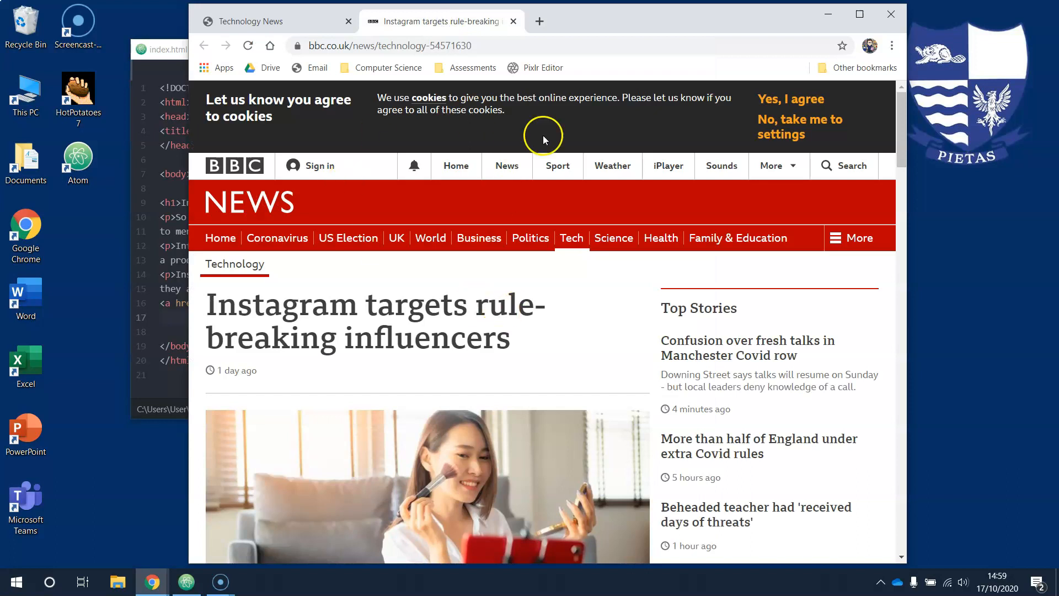
Confirm the BBC News Website link opens the article, then go back to the Technology News tab
left_click(514, 20)
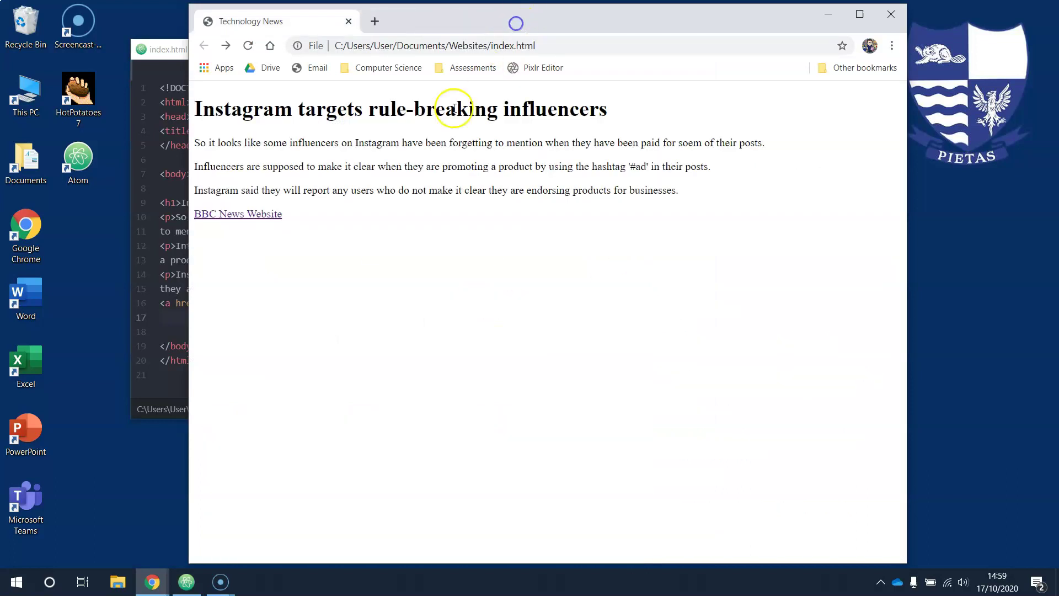
left_click(238, 213)
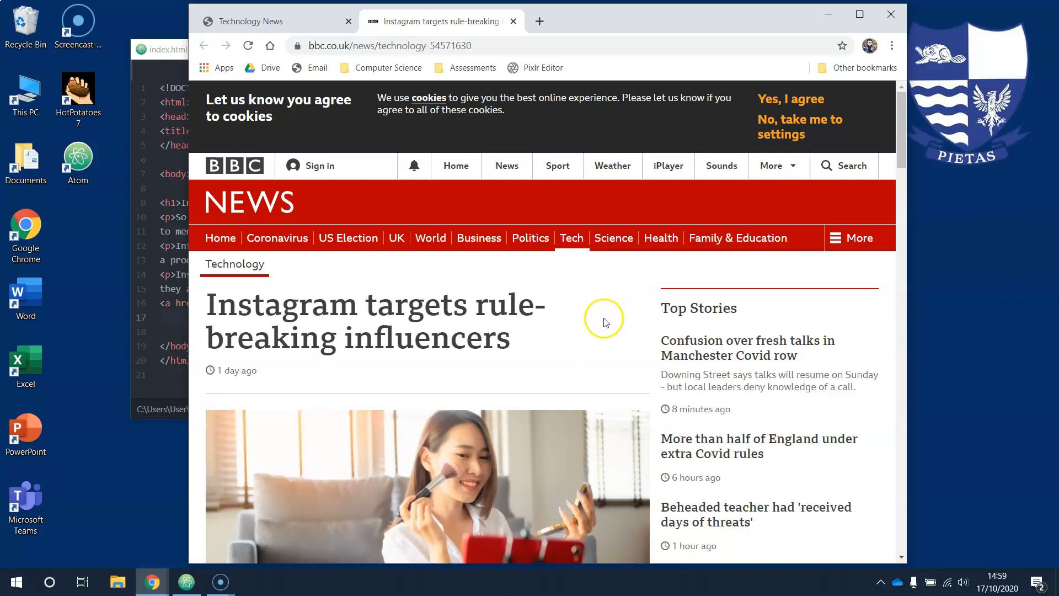
left_click(250, 20)
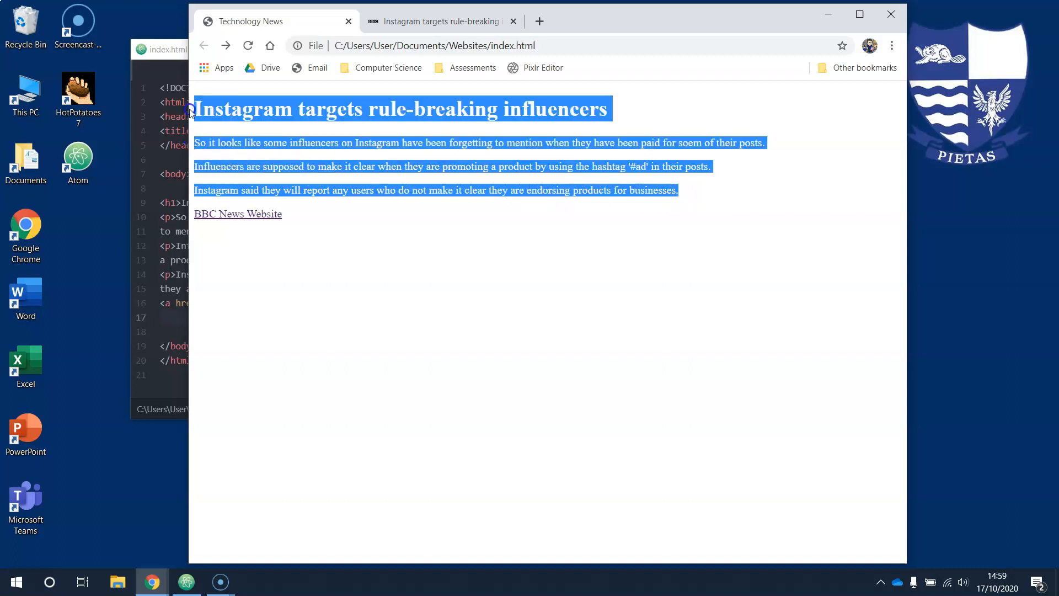
left_click(400, 167)
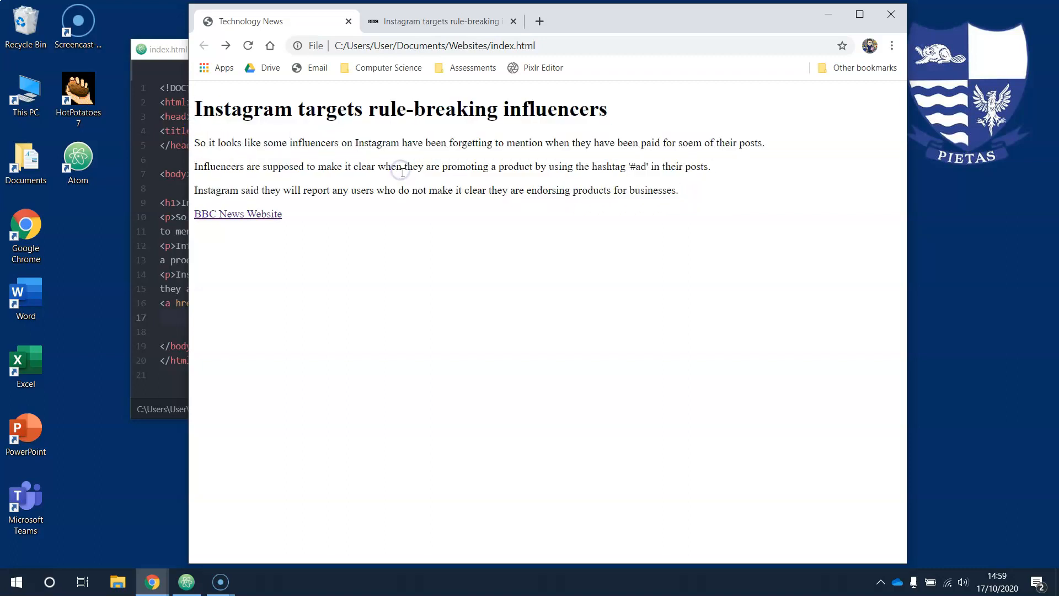
mouse_move(418, 184)
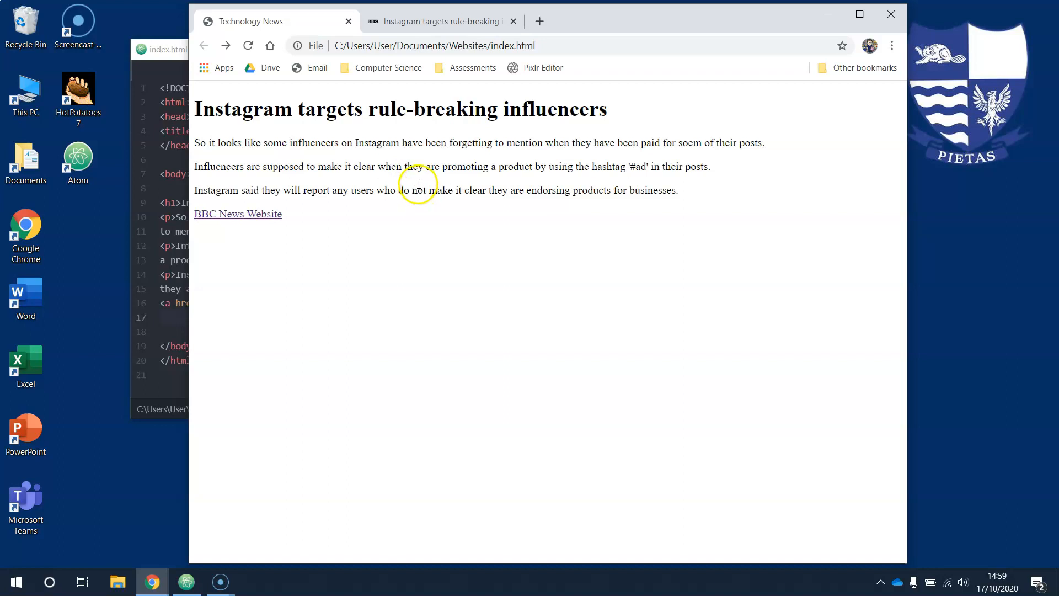
mouse_move(435, 193)
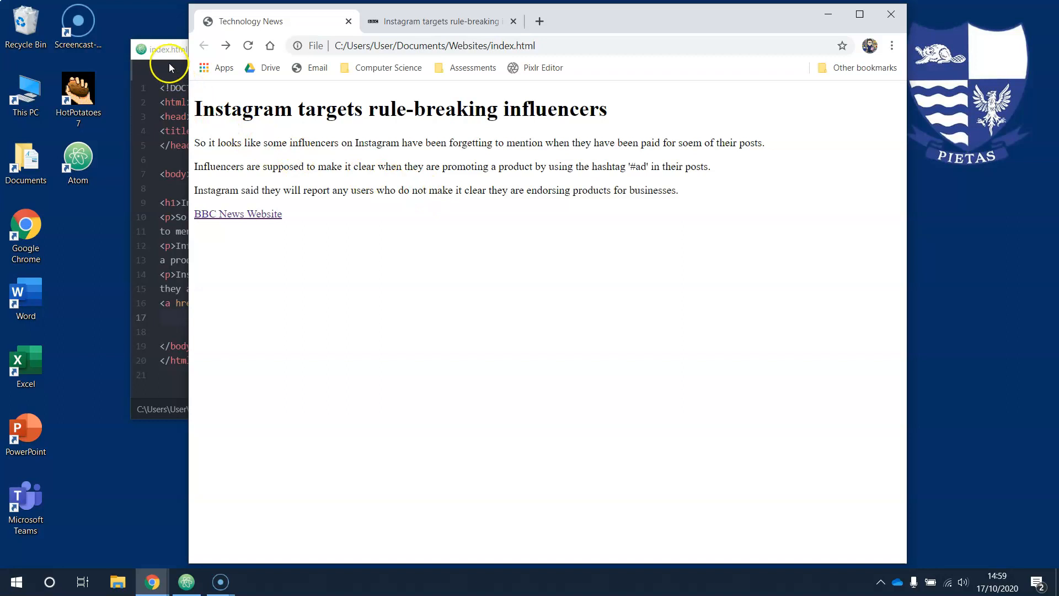
Type <a href="">Contact the Editor</a> on line 17 of index.html
left_click(163, 49)
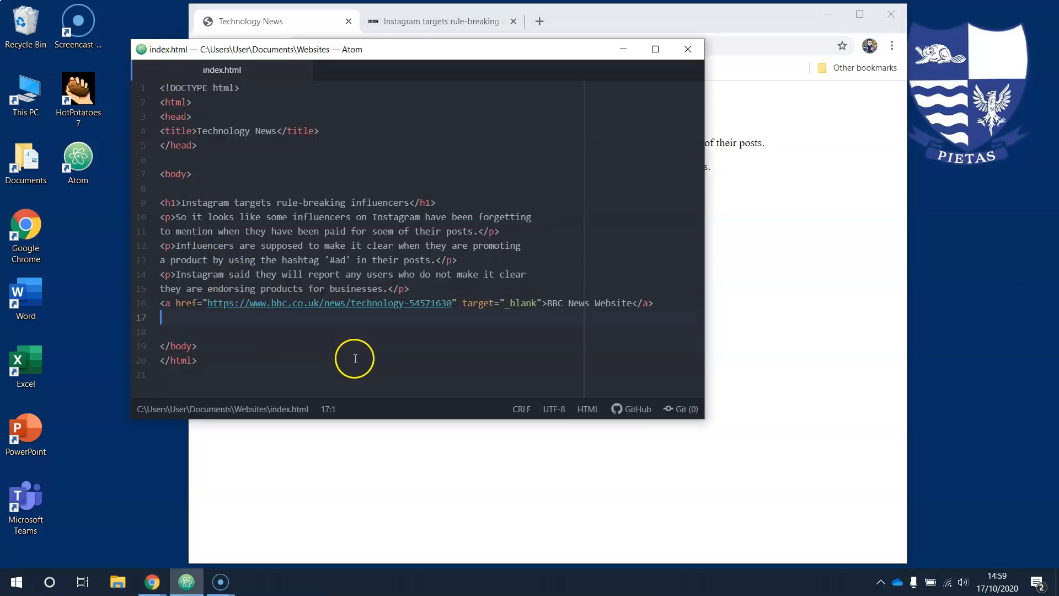
mouse_move(364, 373)
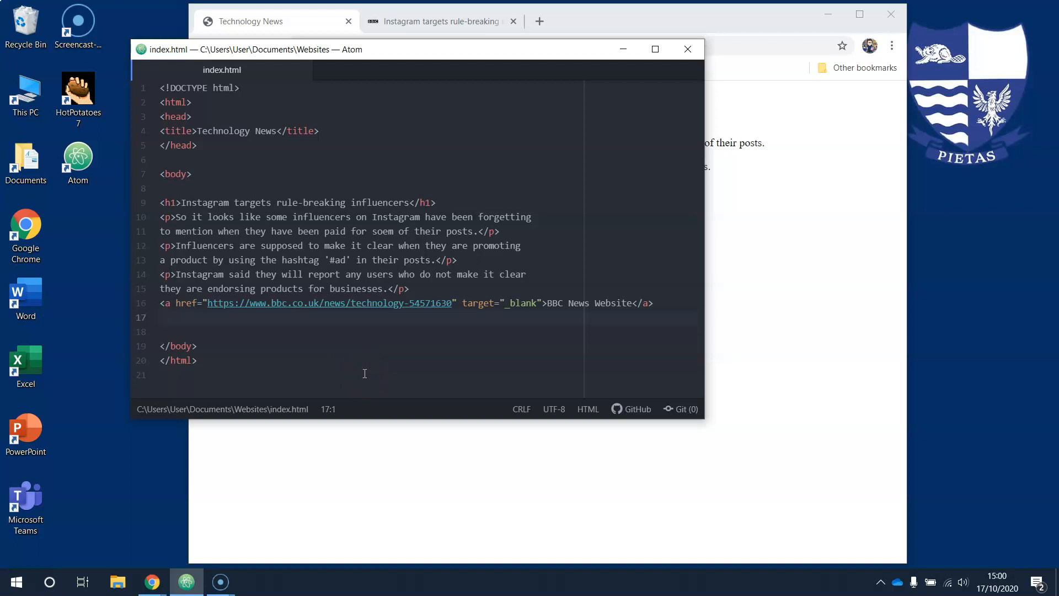
left_click(162, 318)
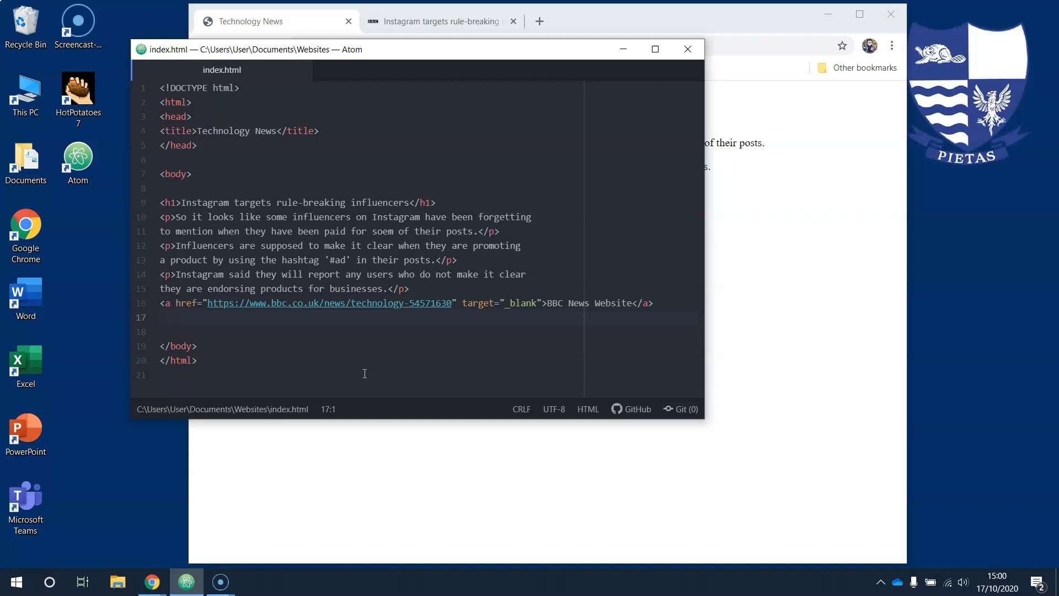
left_click(162, 318)
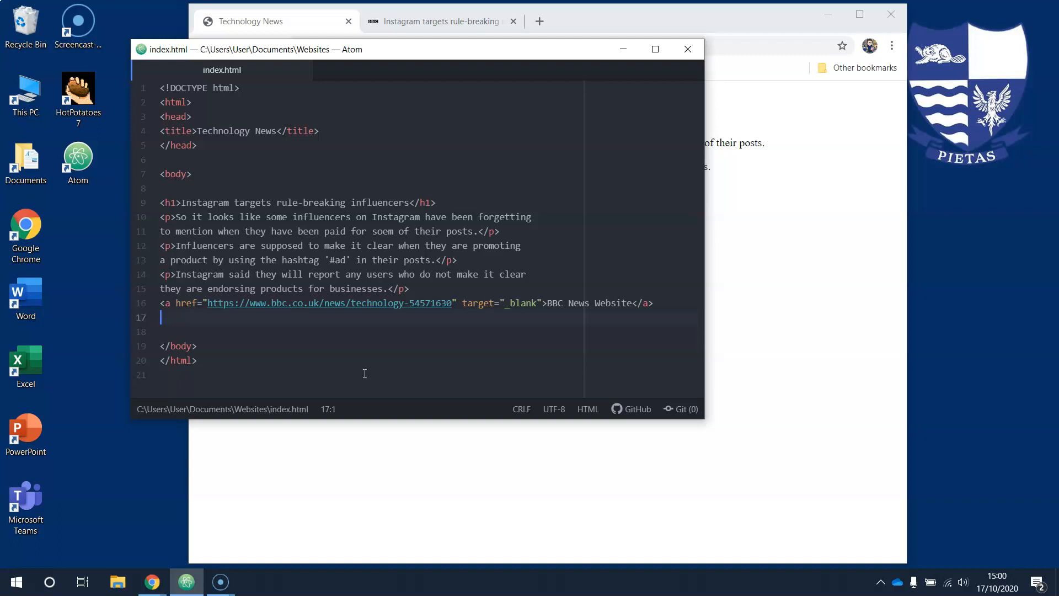
type("<a href")
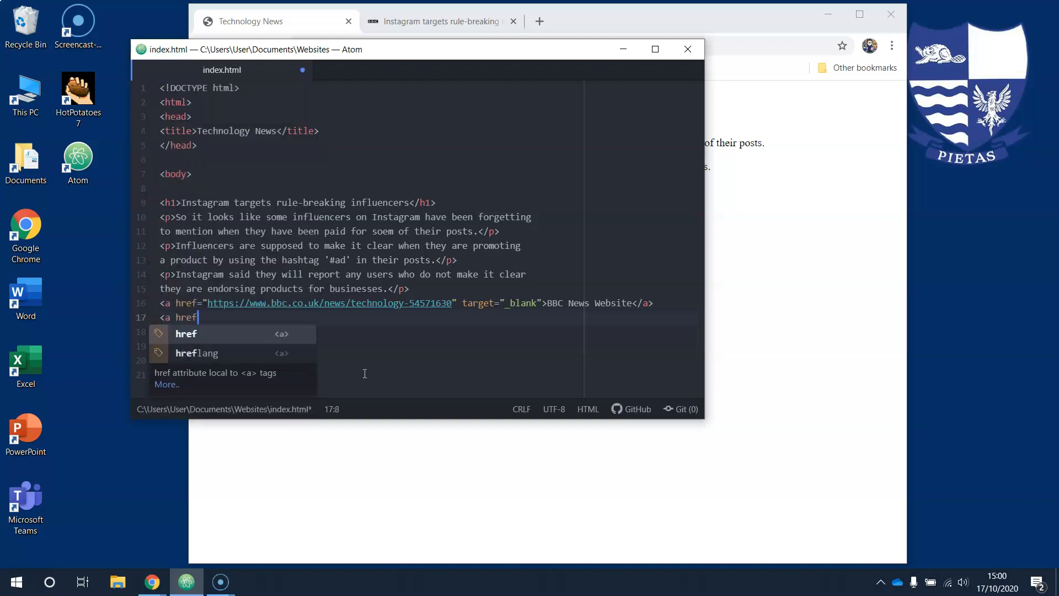
type("=")
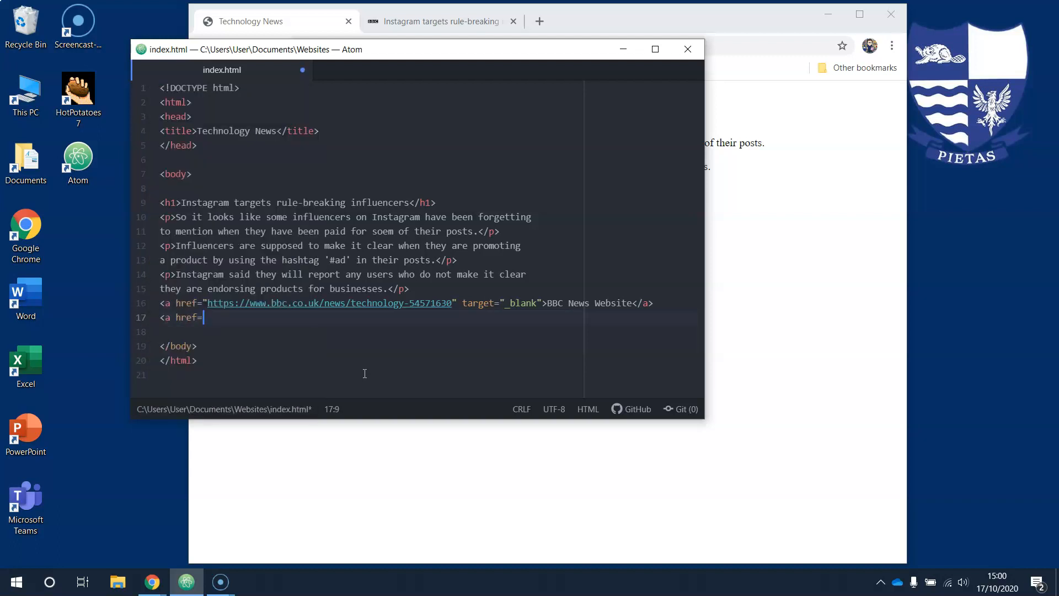
type("\"\"")
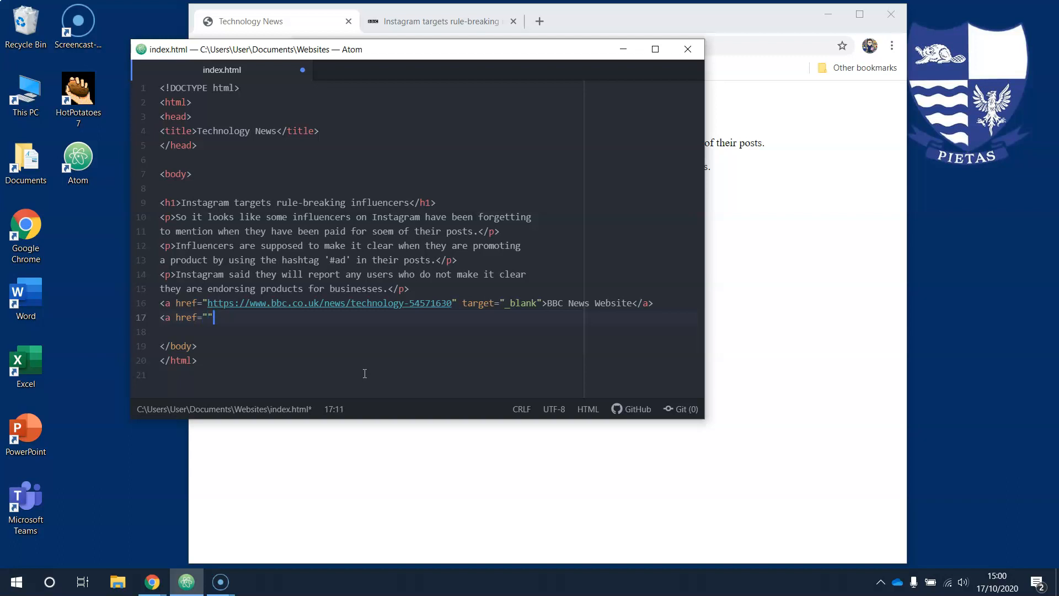
type(">")
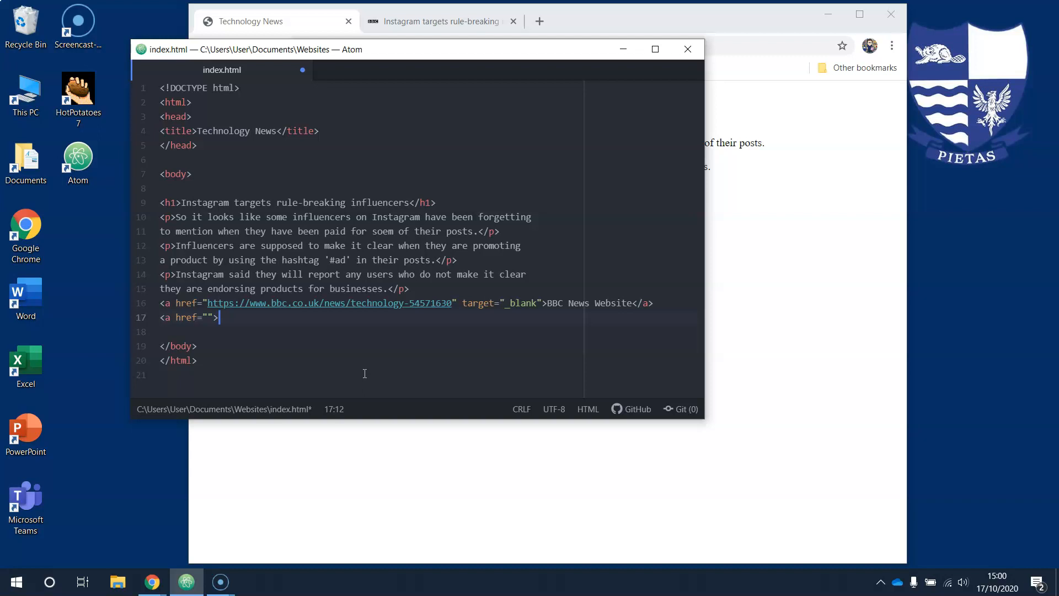
type("Contact")
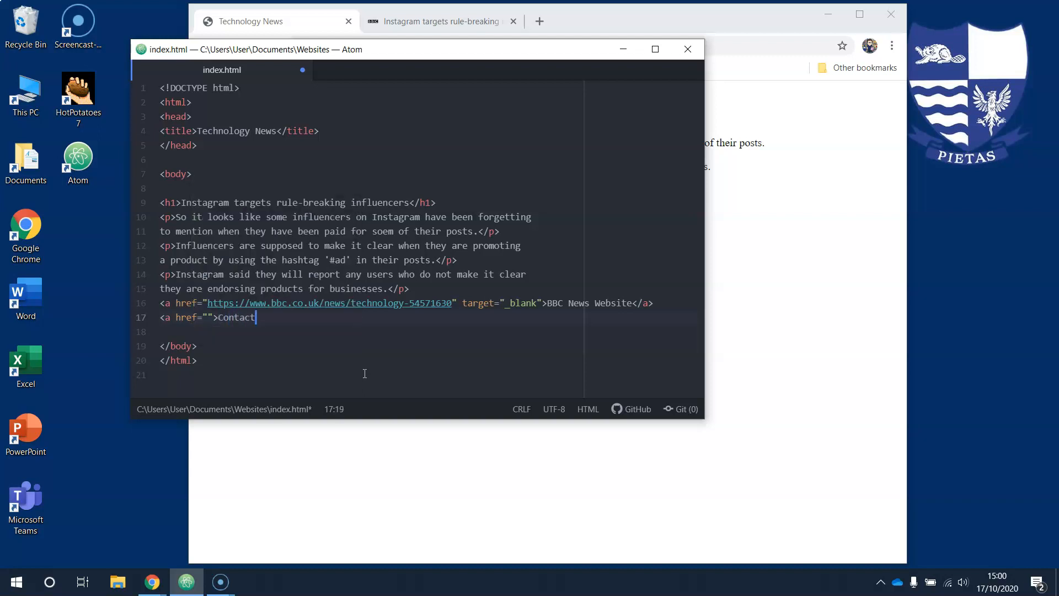
type("the Editor")
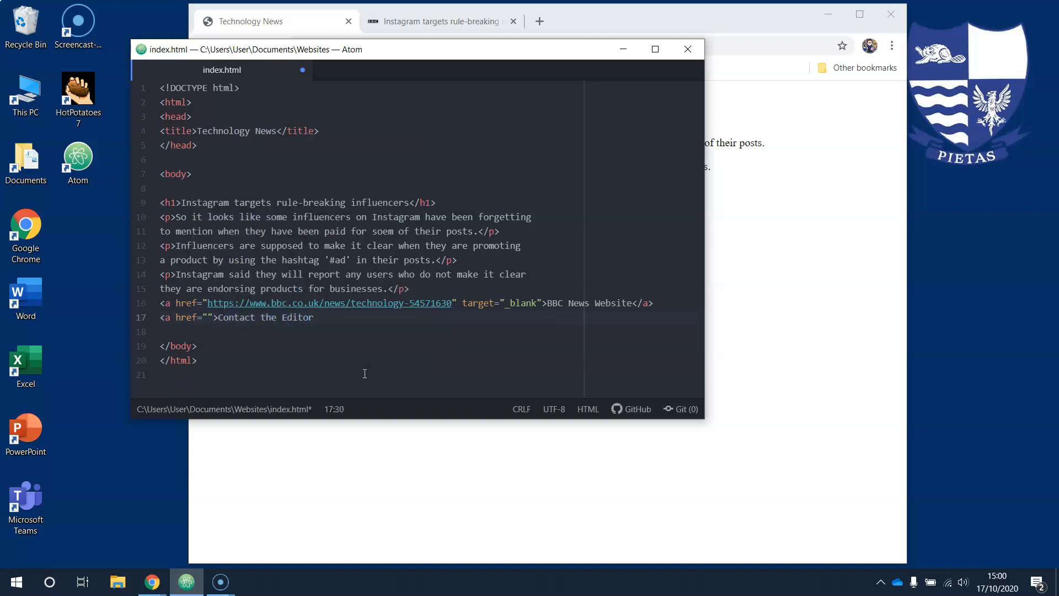
type("</a>")
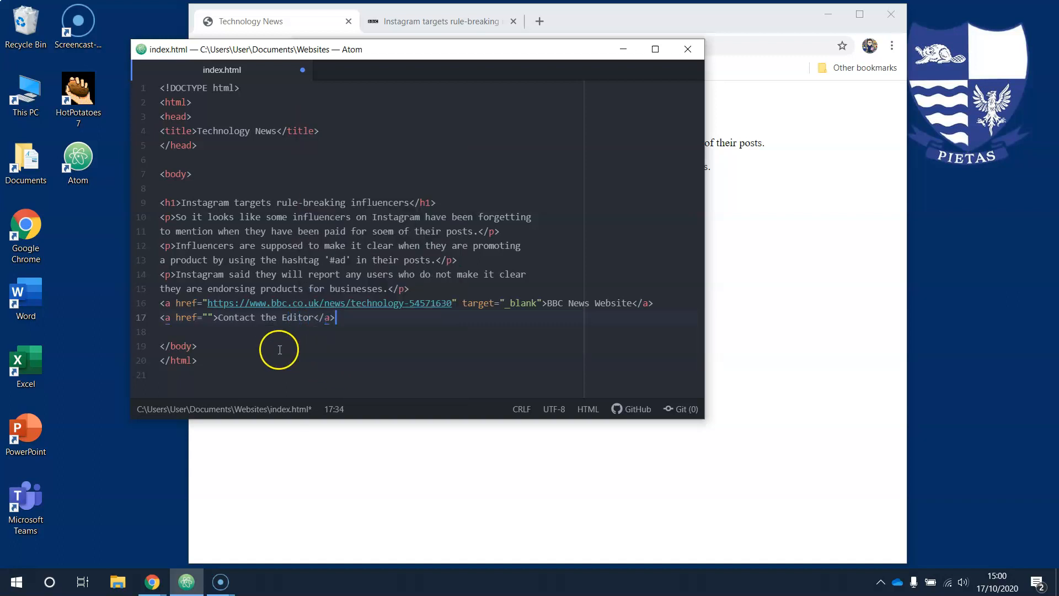
left_click(211, 318)
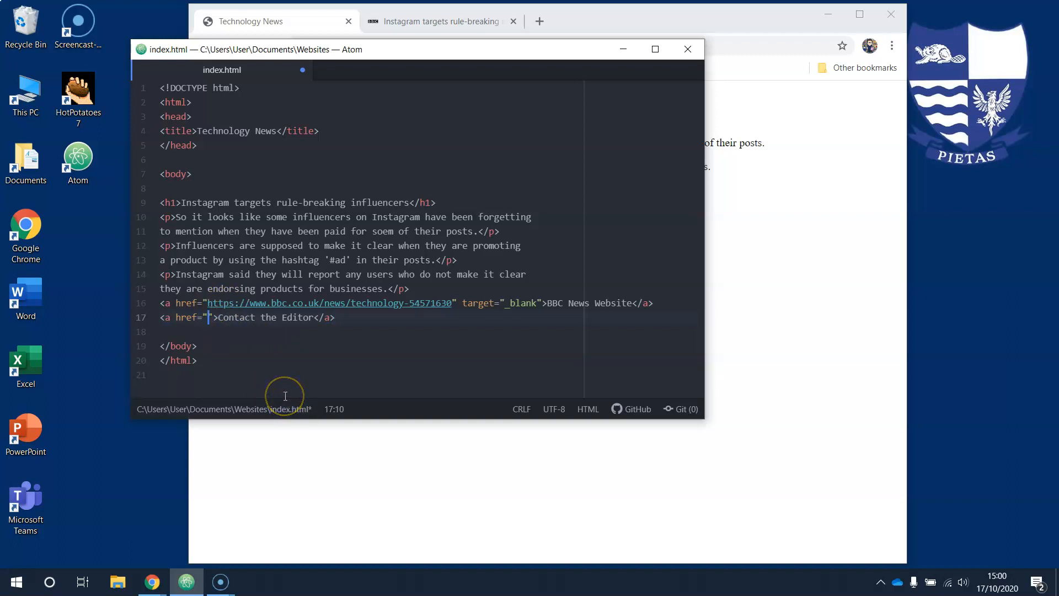
type("mailto")
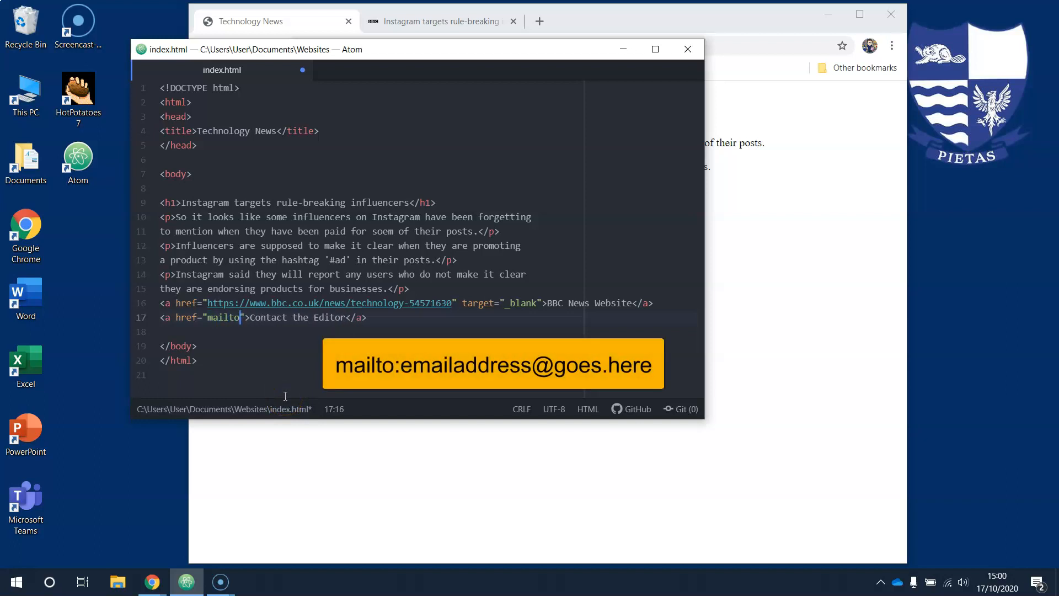
type(":")
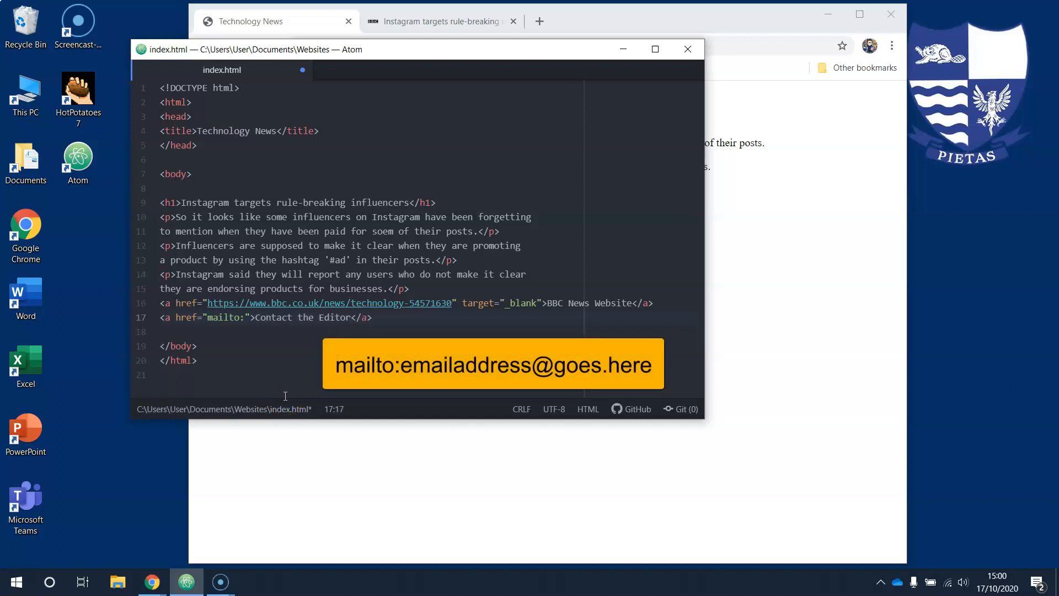
left_click(245, 318)
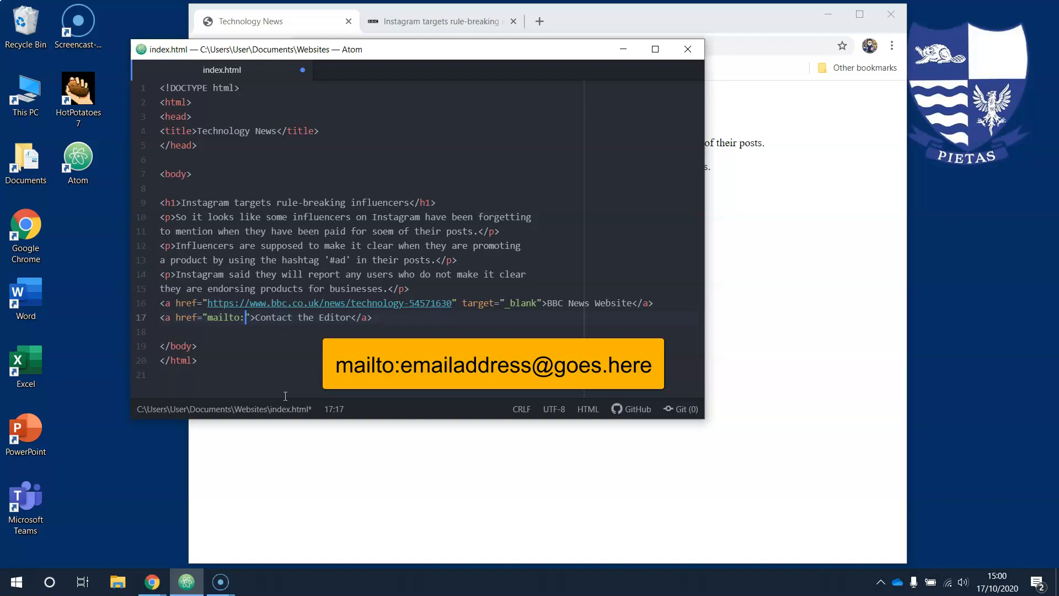
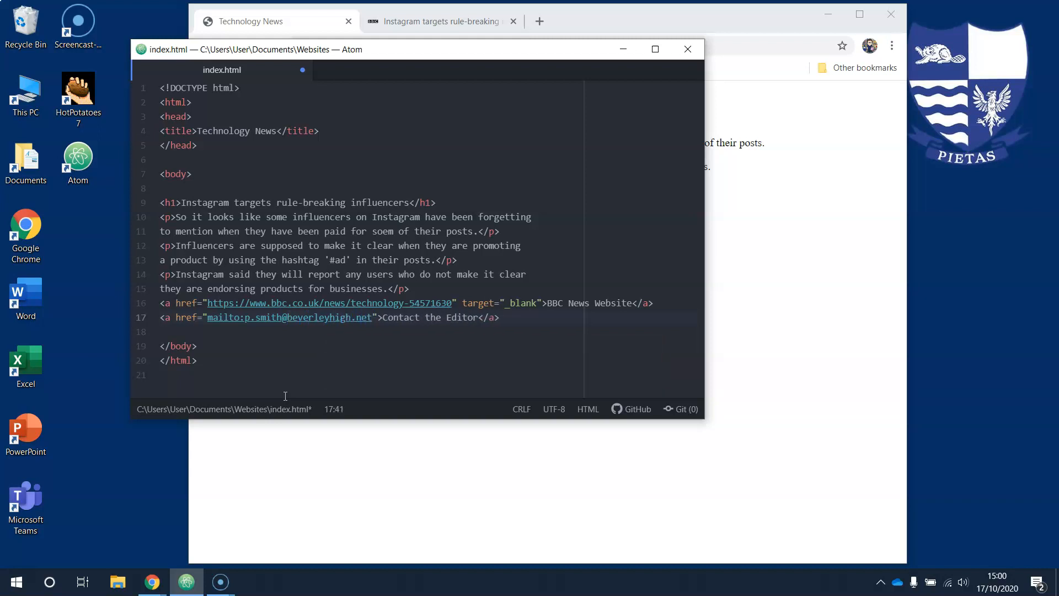
Save index.html and reload the Technology News page in Chrome to check the link
left_click(372, 318)
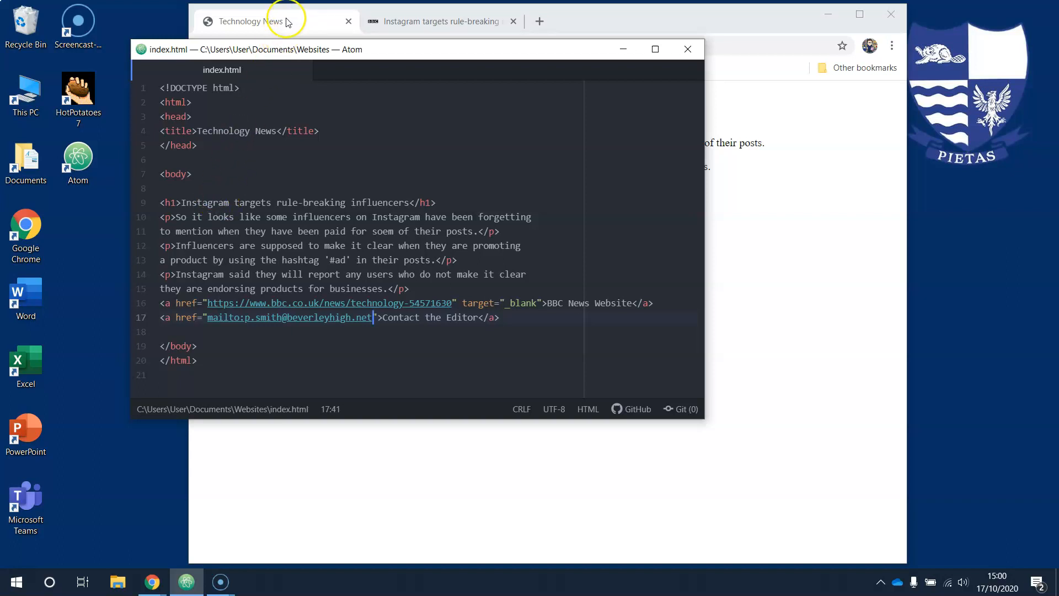
left_click(264, 21)
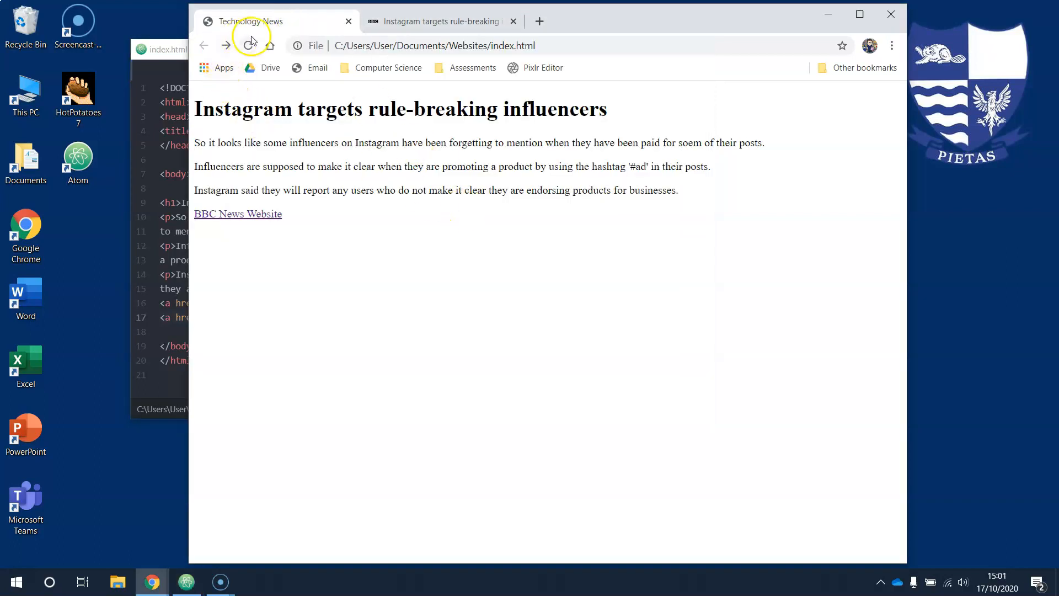
left_click(247, 46)
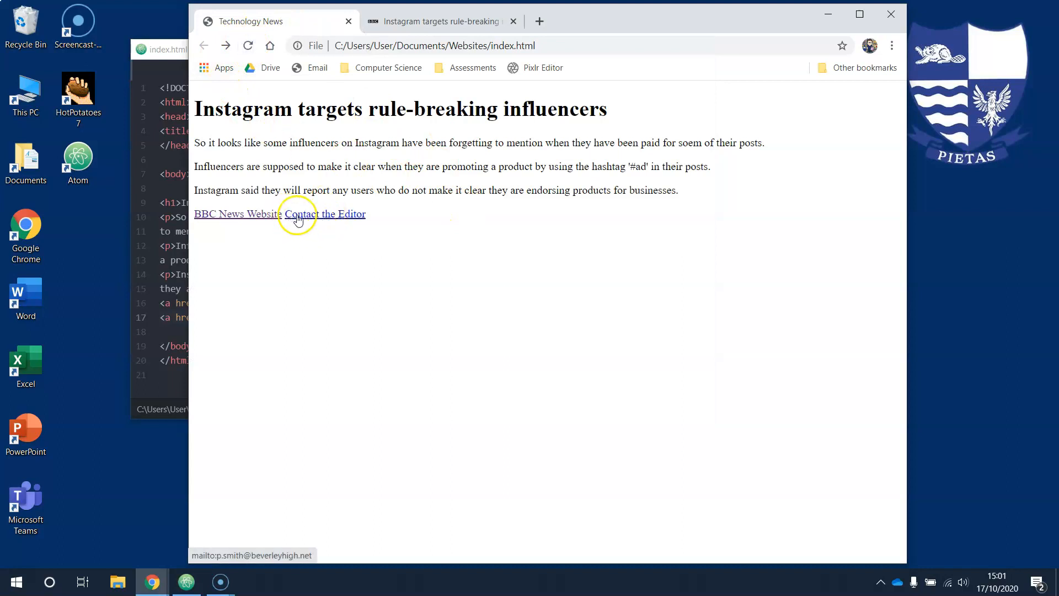
mouse_move(378, 222)
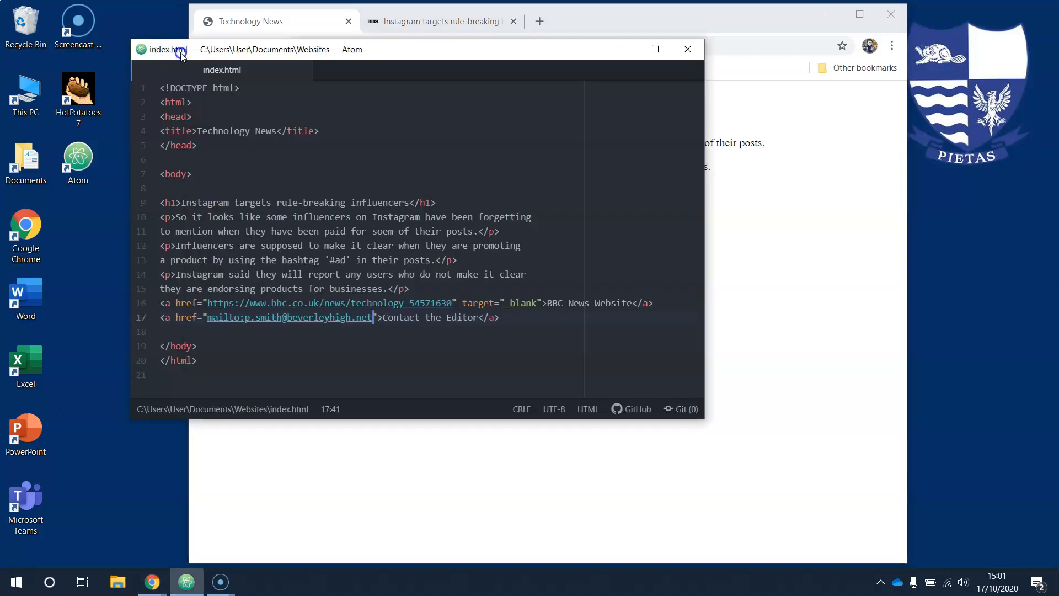
mouse_move(657, 304)
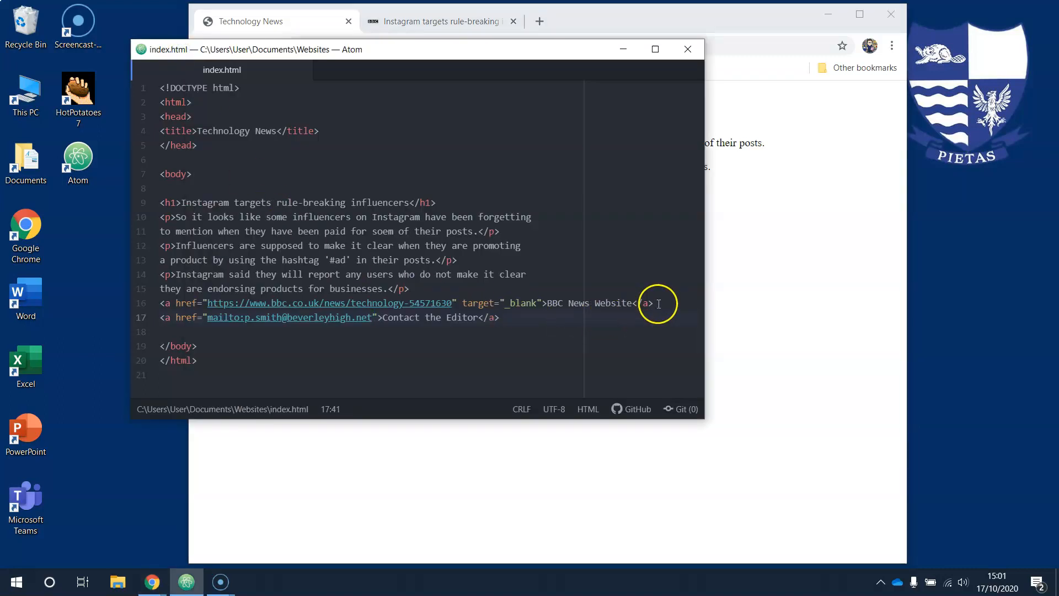
Insert <br> after the BBC link's closing </a> on line 16 and save
type("<")
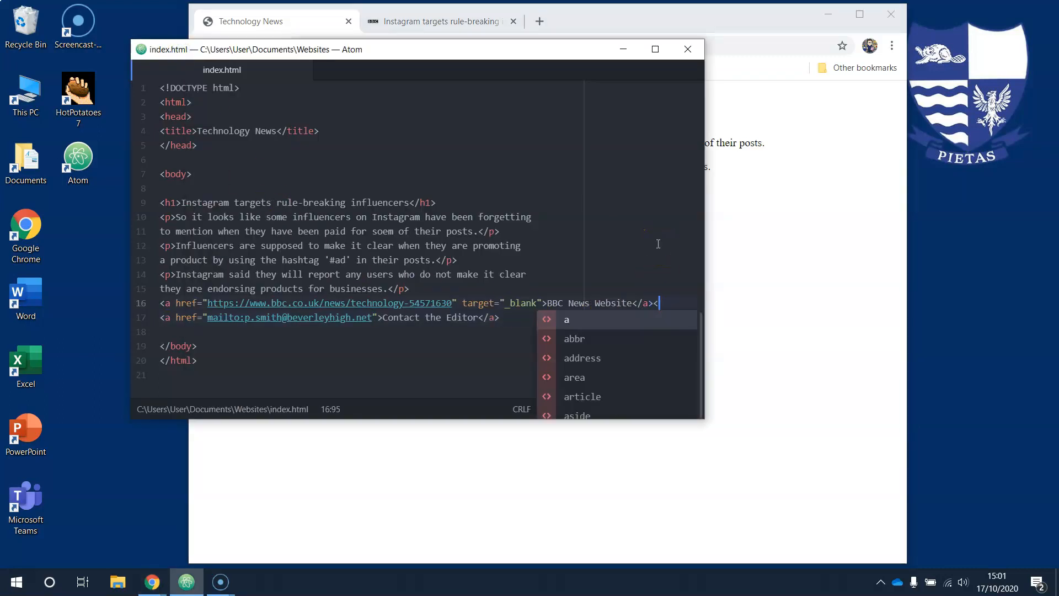
type("br>")
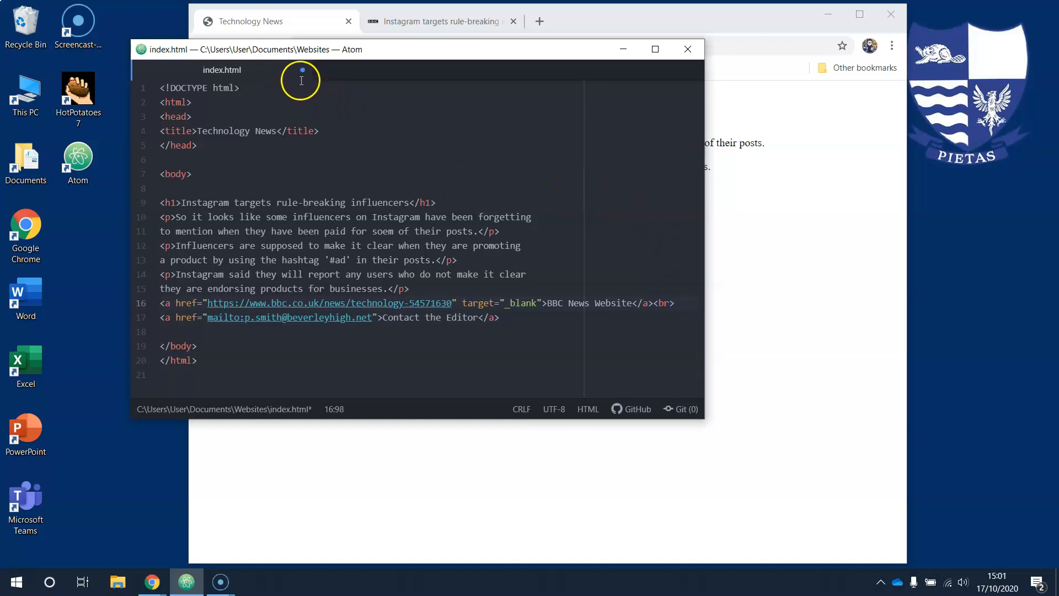
left_click(672, 303)
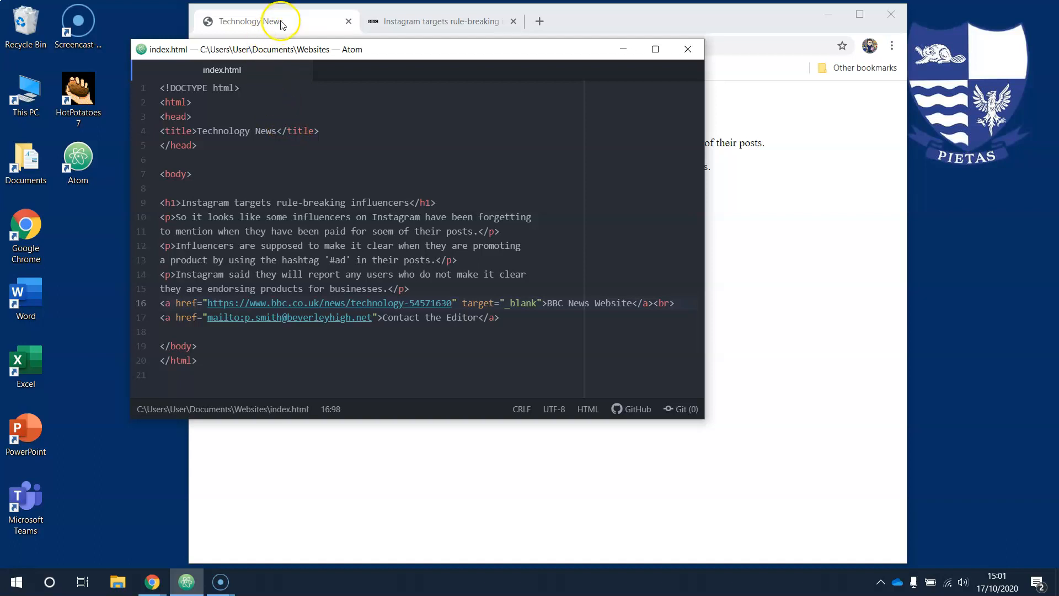
Reload the Technology News page, test Contact the Editor, then close the Mail app
left_click(271, 21)
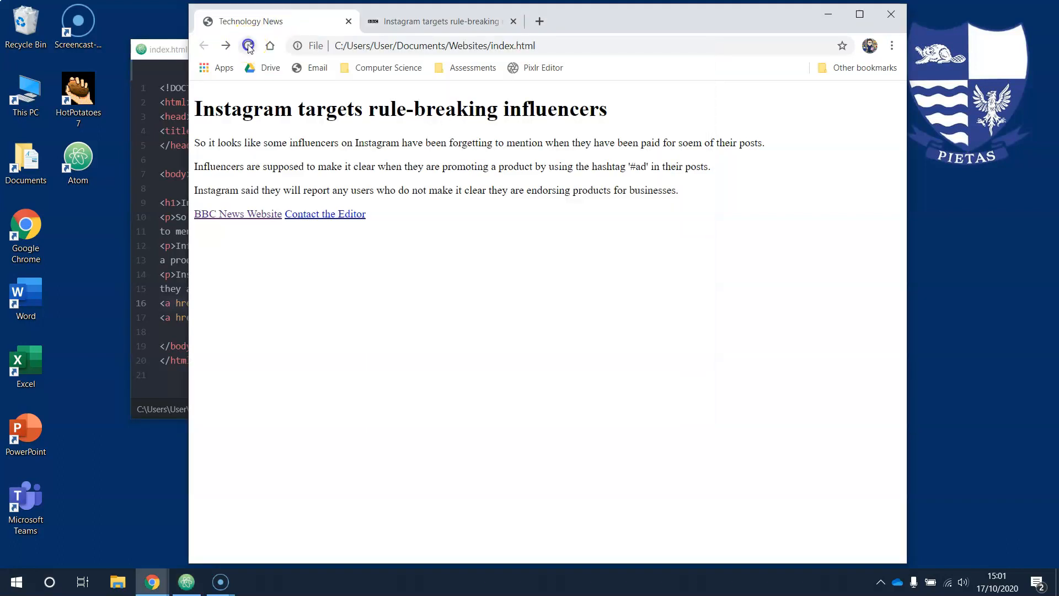
left_click(247, 45)
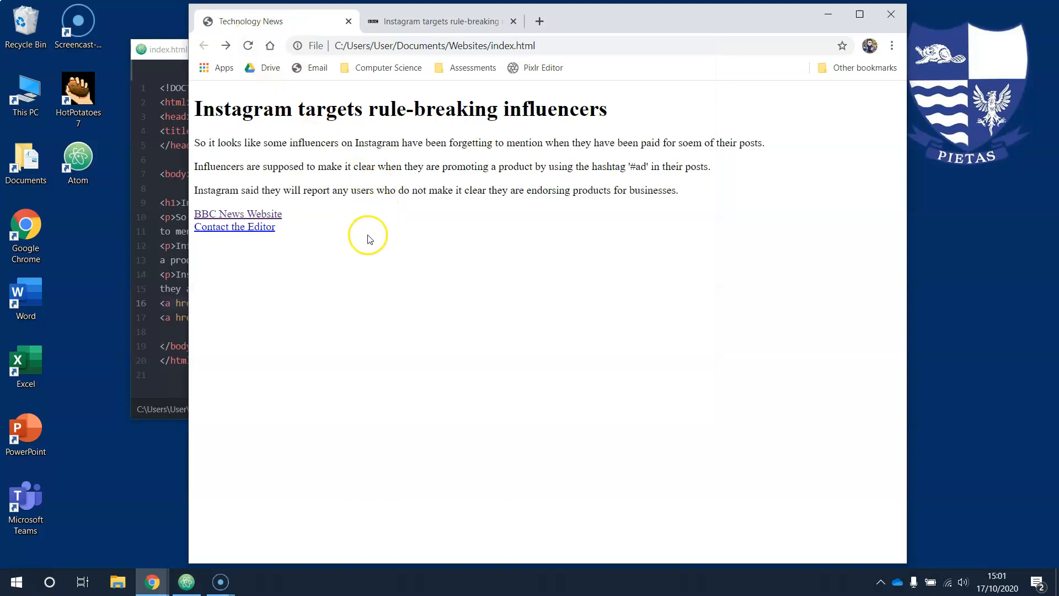
mouse_move(235, 226)
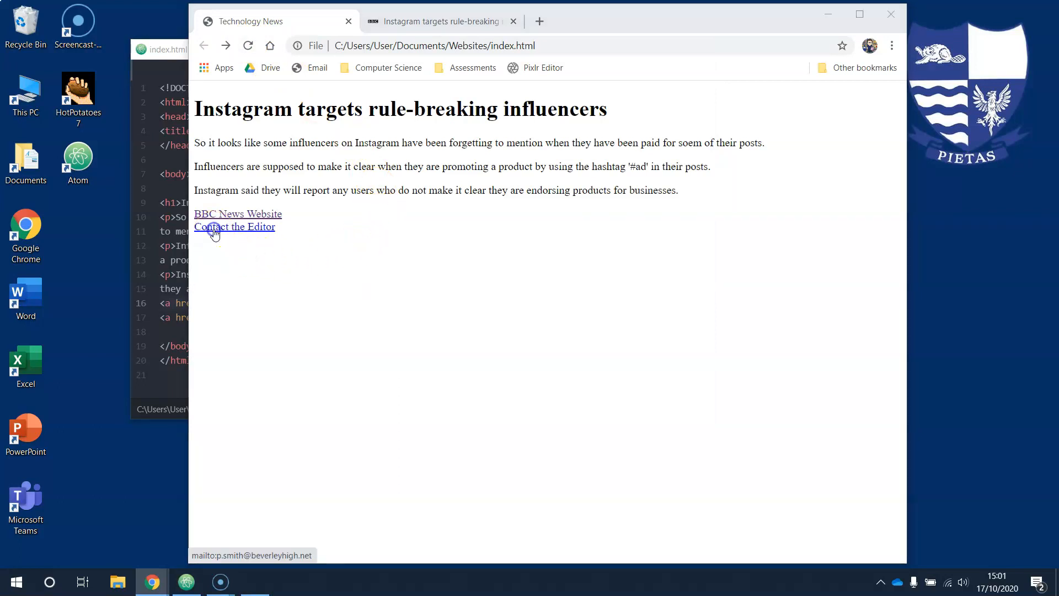
left_click(235, 226)
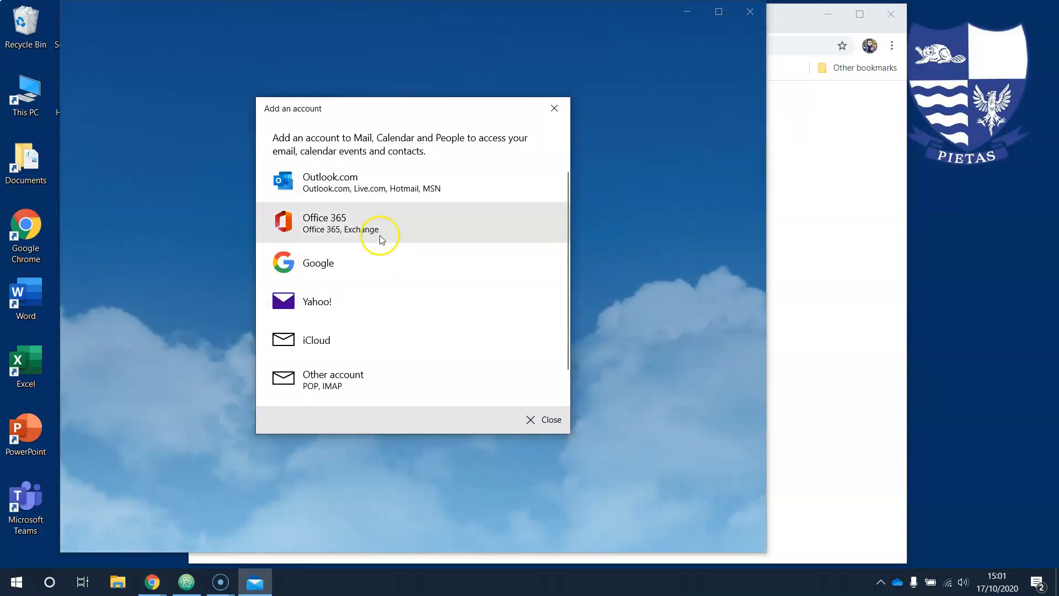
mouse_move(555, 108)
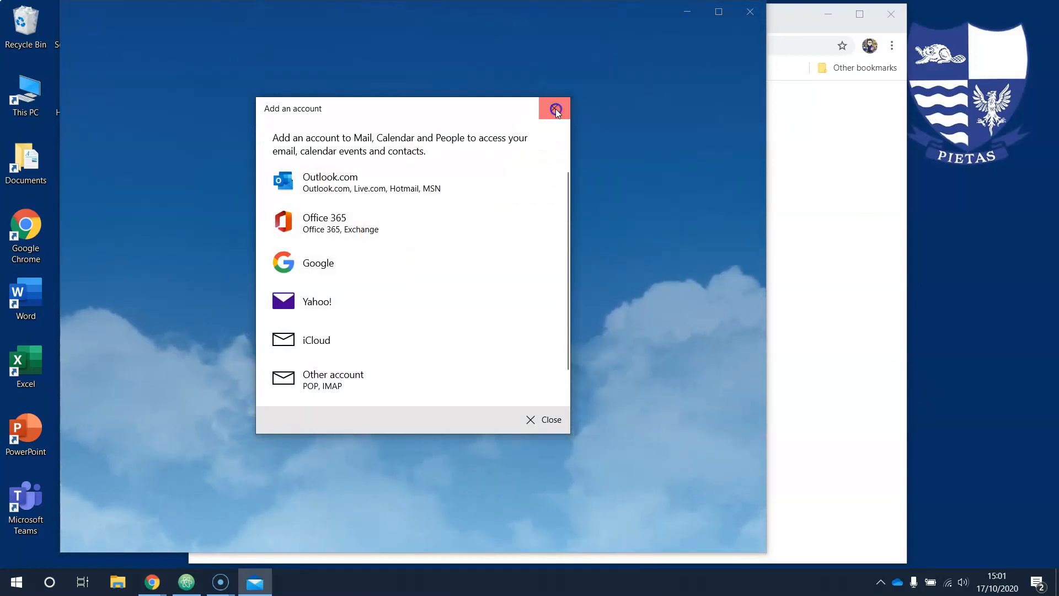
left_click(555, 108)
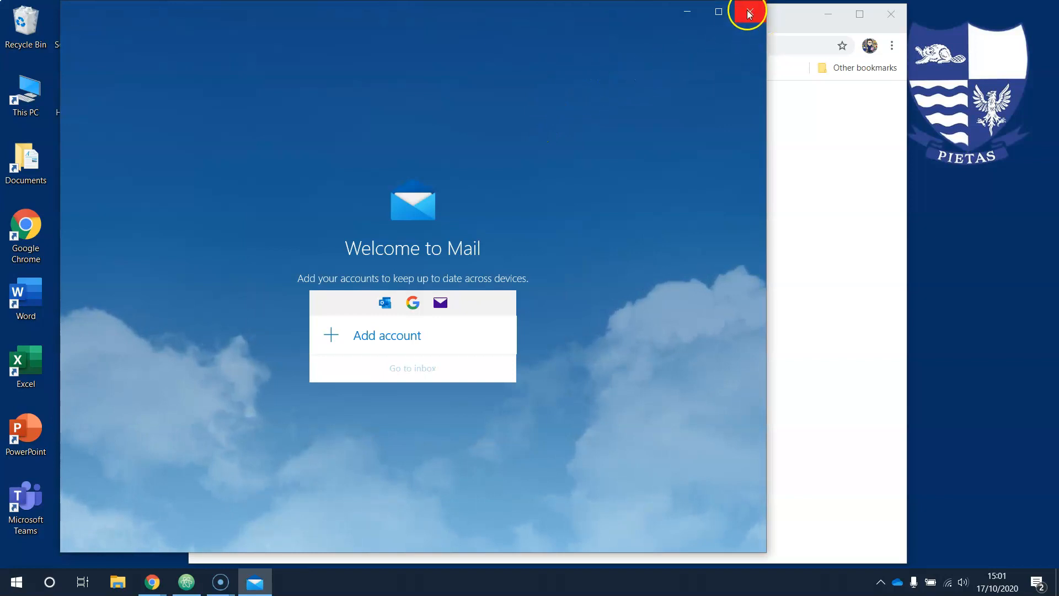
left_click(747, 14)
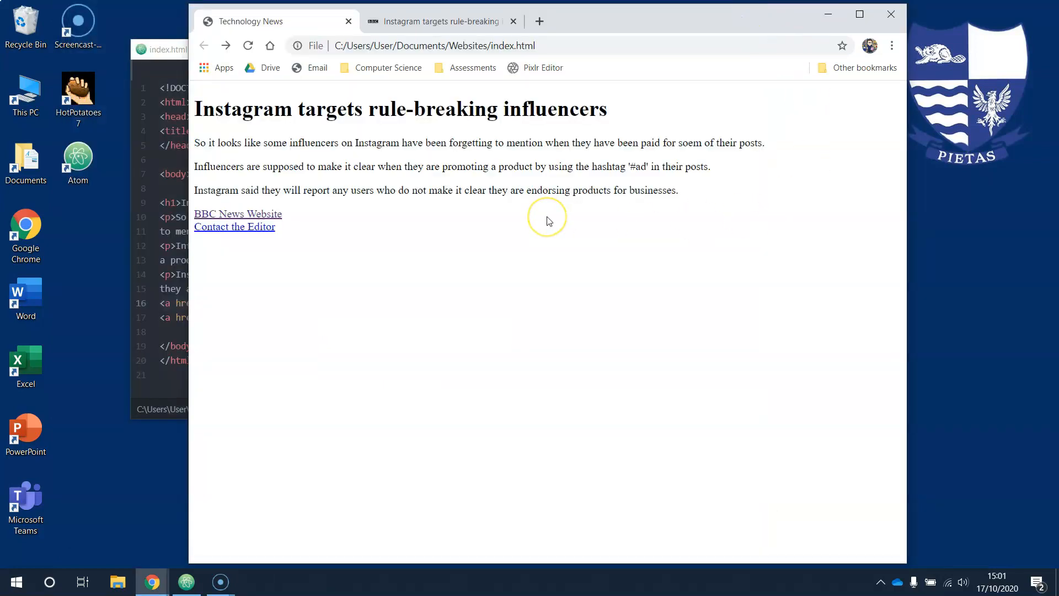
mouse_move(539, 237)
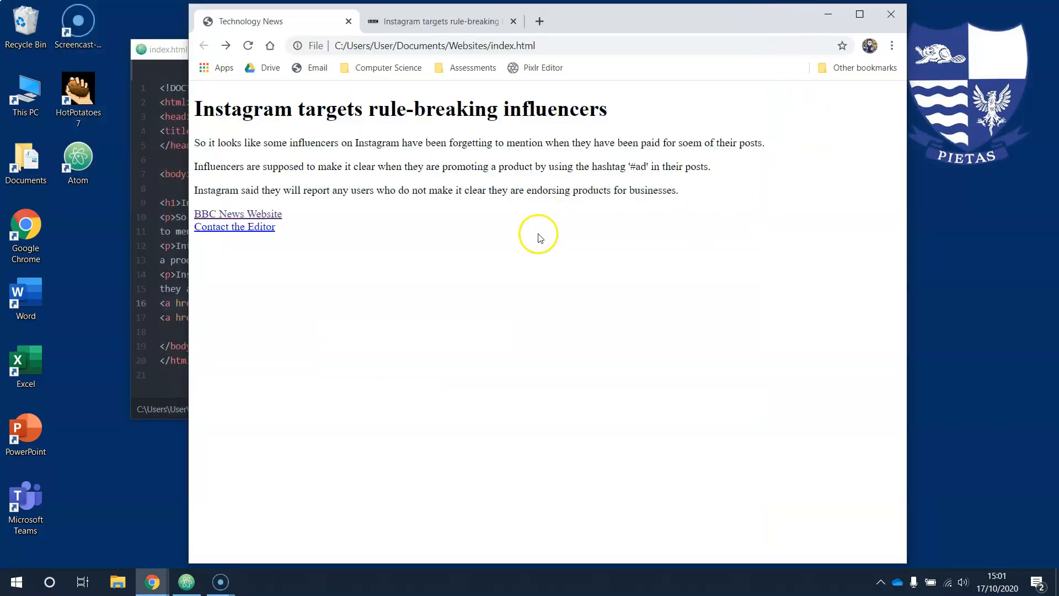